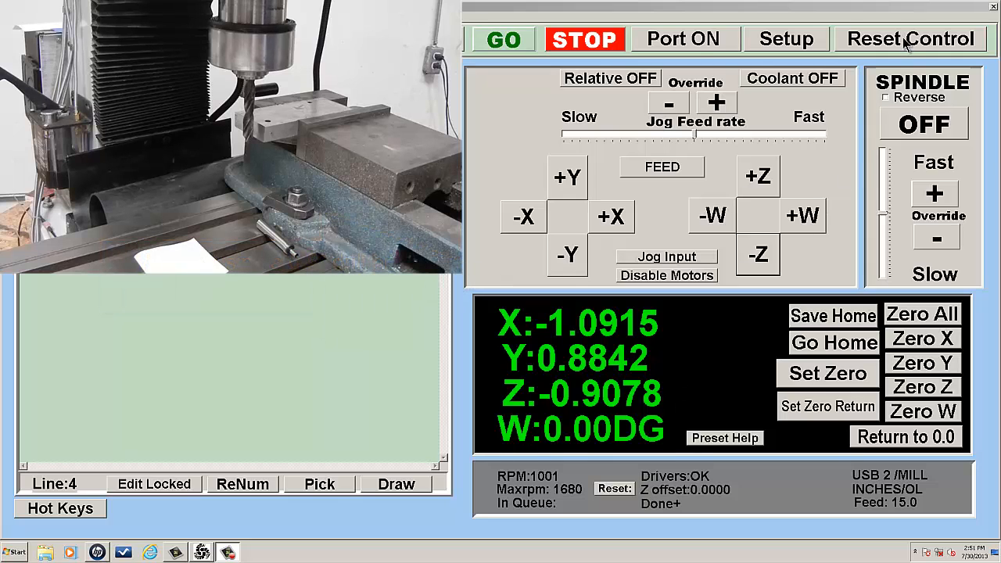
# - Cycle the port, free the motors to set the cutter at the stock's side edge, then zero X
pyautogui.click(685, 38)
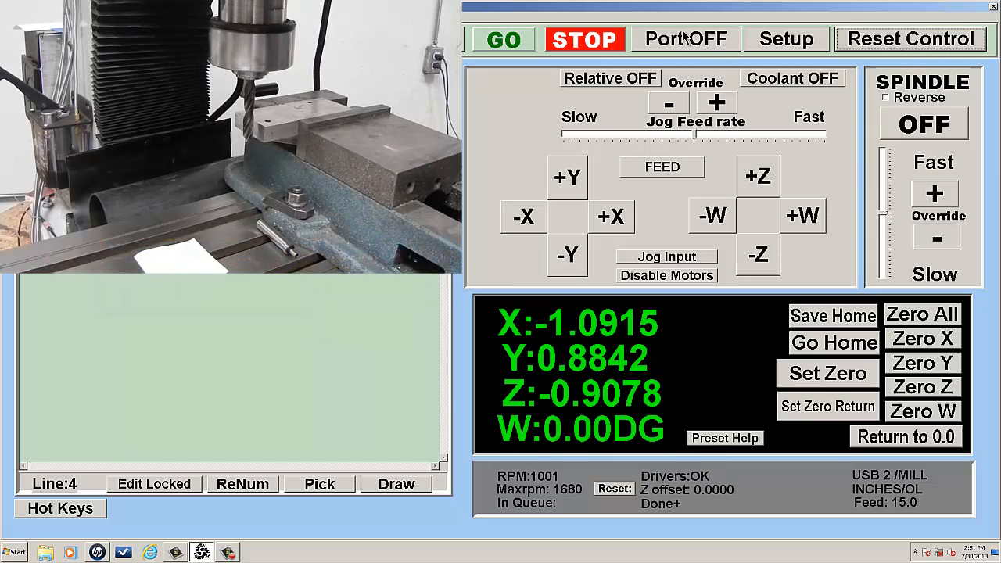
pyautogui.click(685, 38)
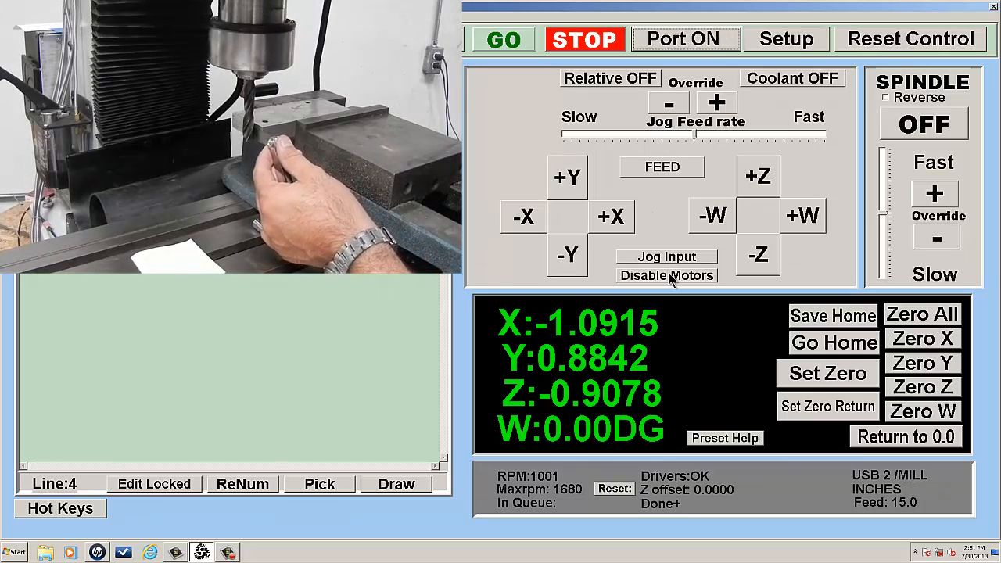
pyautogui.click(667, 275)
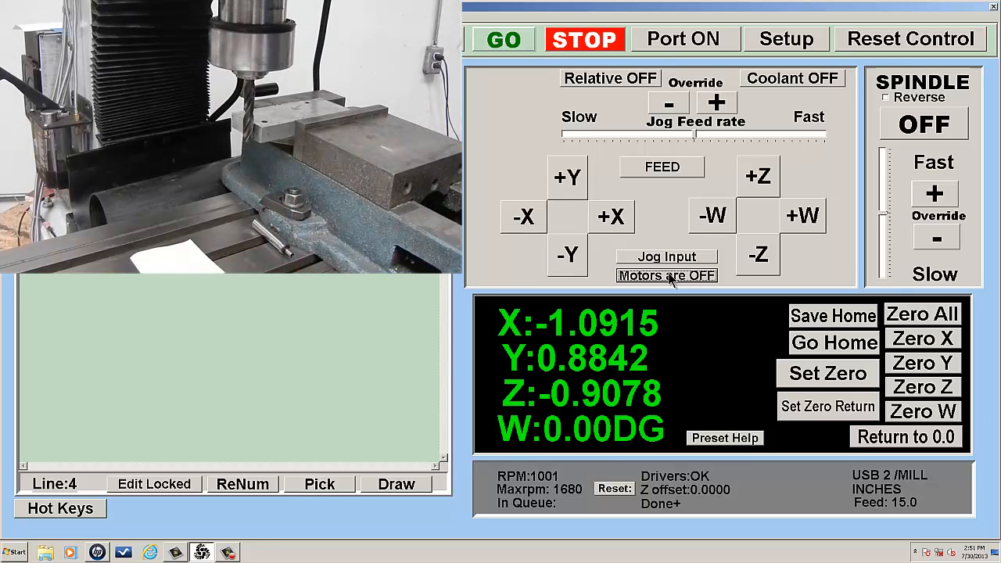
pyautogui.click(667, 275)
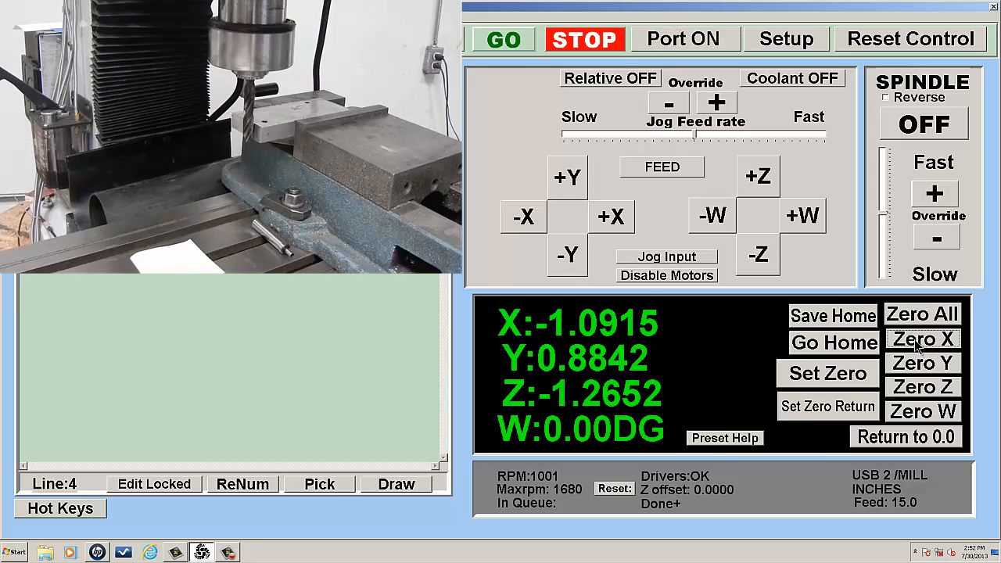
pyautogui.click(923, 338)
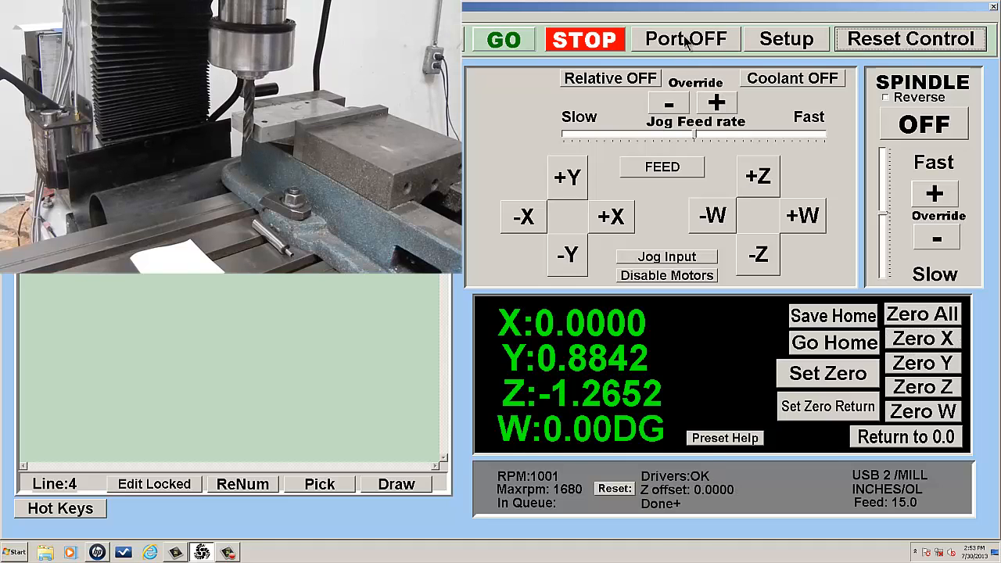
# - Jog the cutter in -Y and +X toward the stock's front edge
pyautogui.click(685, 37)
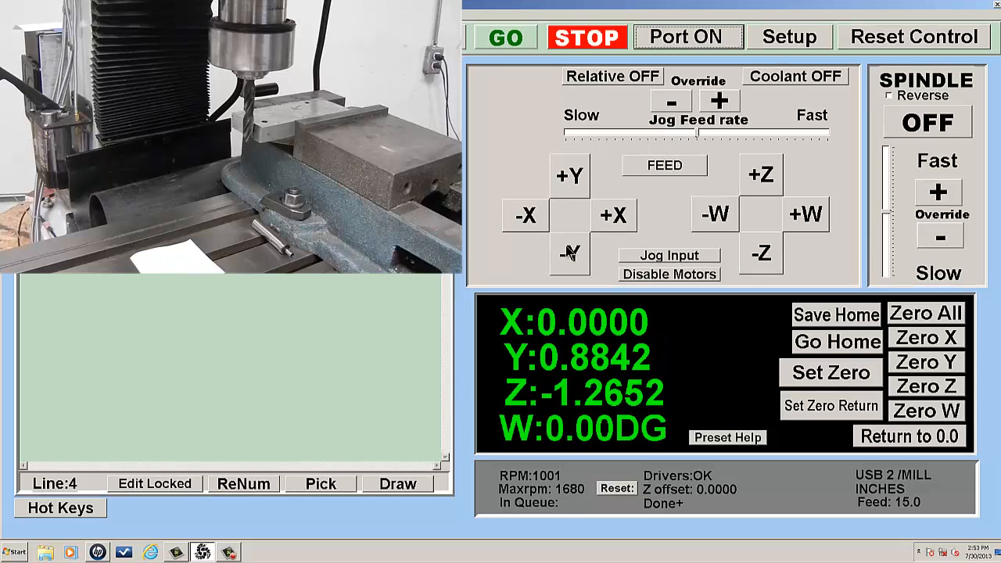
pyautogui.click(569, 256)
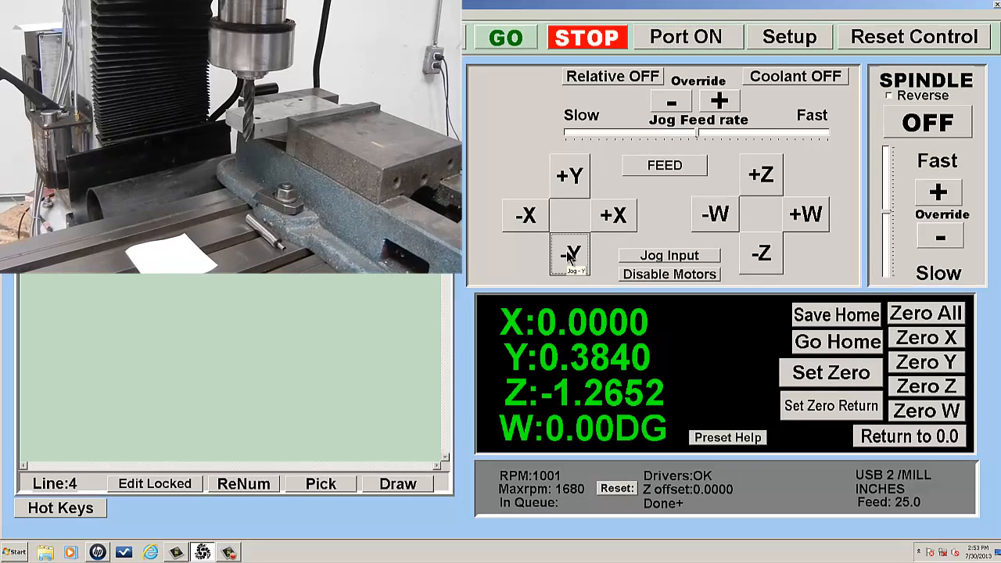
pyautogui.click(570, 256)
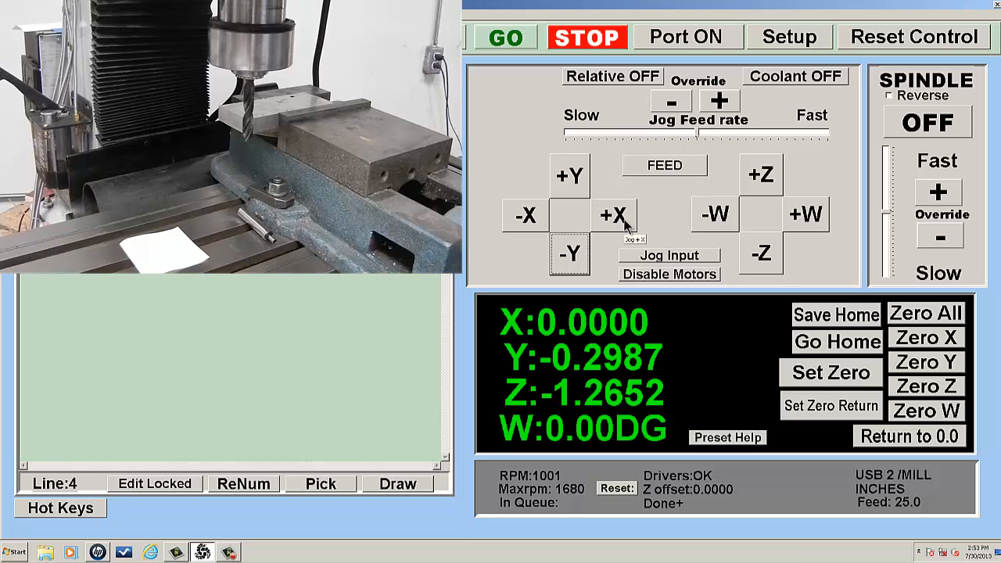
pyautogui.click(613, 216)
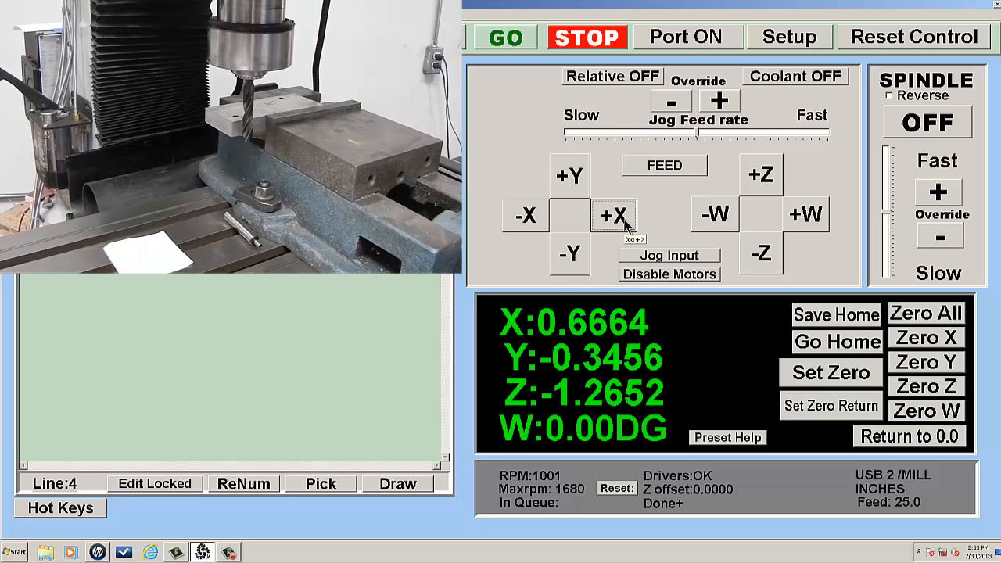
pyautogui.click(613, 216)
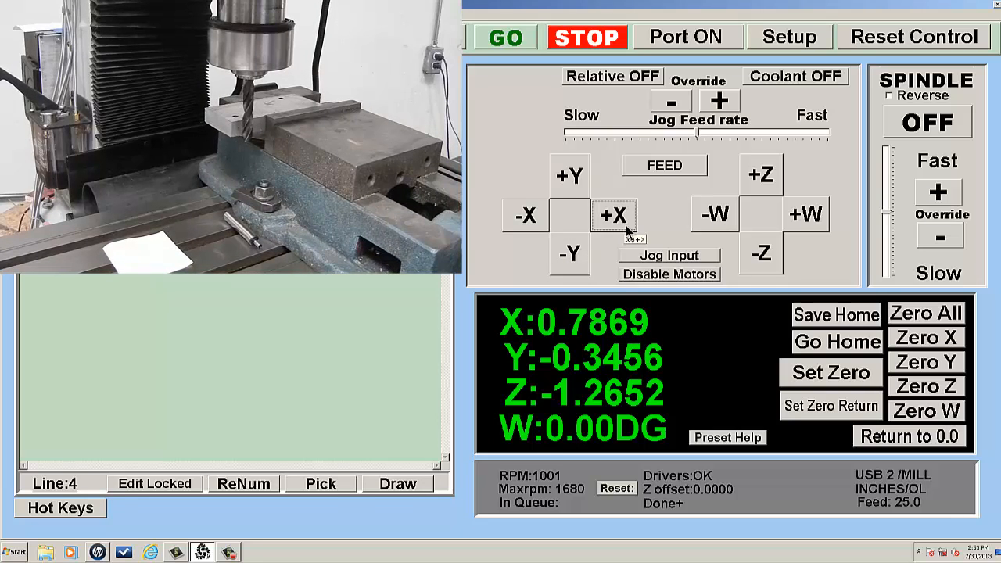
# - Free the motors, reset the controller and reconnect, then zero Y at the front edge
pyautogui.click(670, 273)
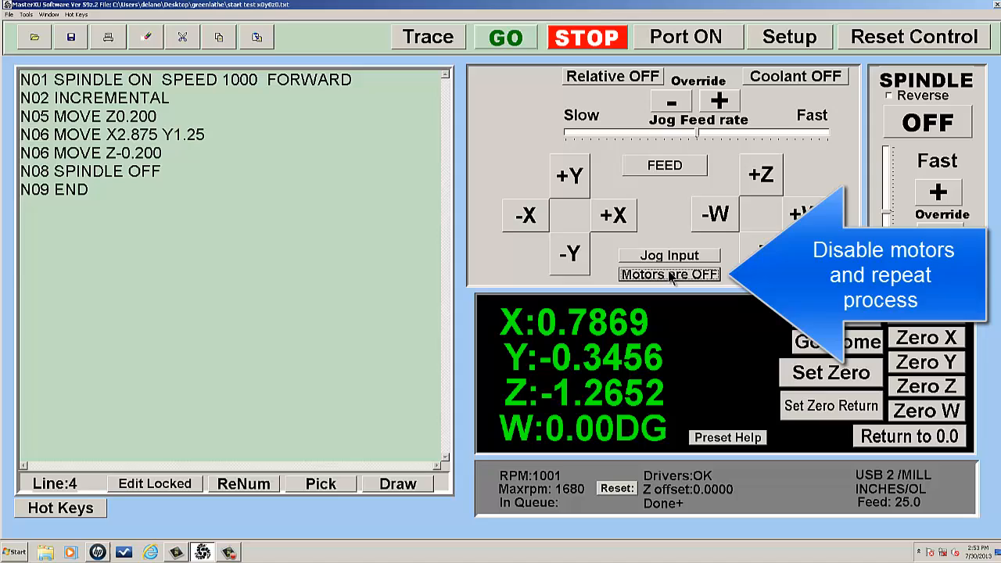
pyautogui.click(914, 37)
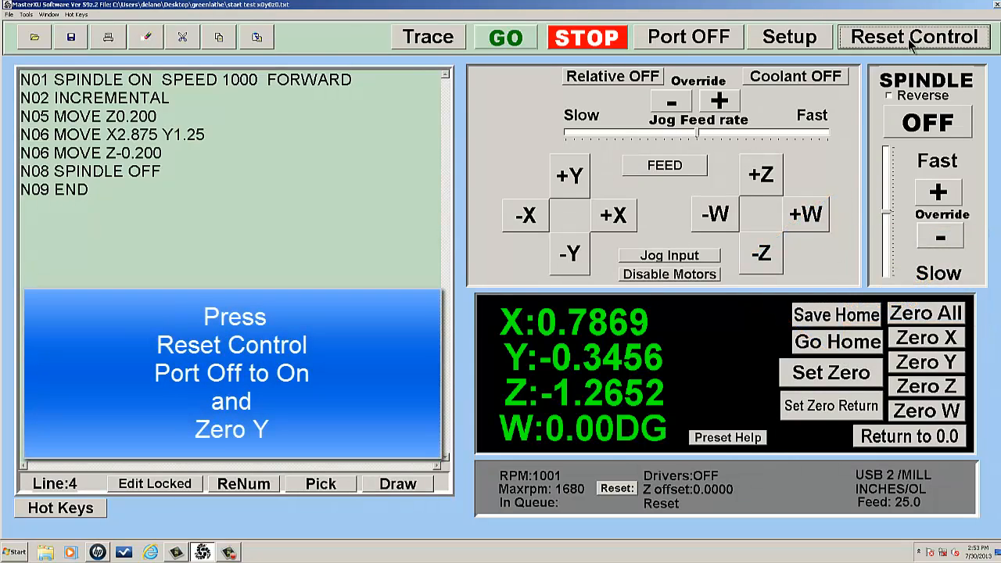
pyautogui.click(913, 37)
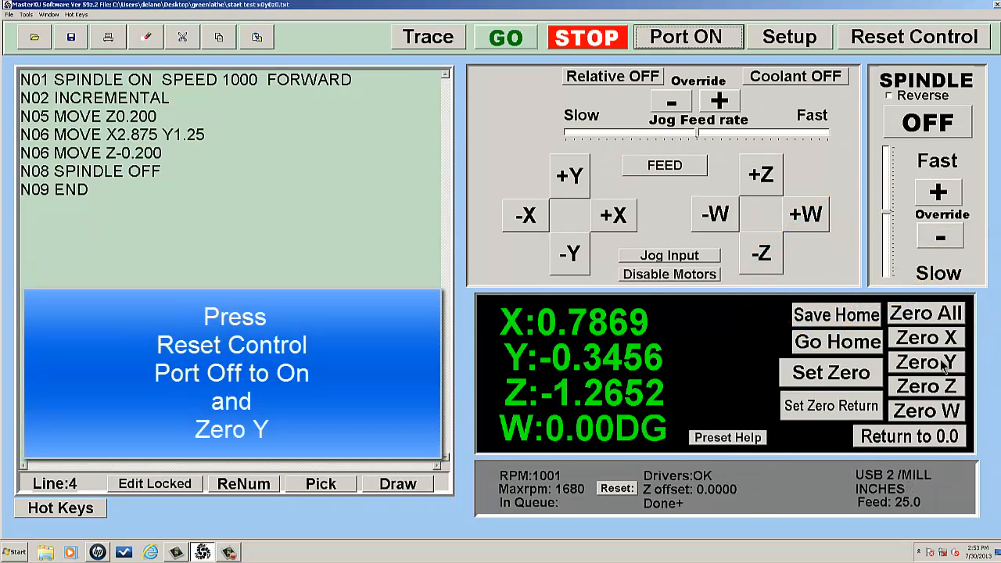
pyautogui.click(926, 361)
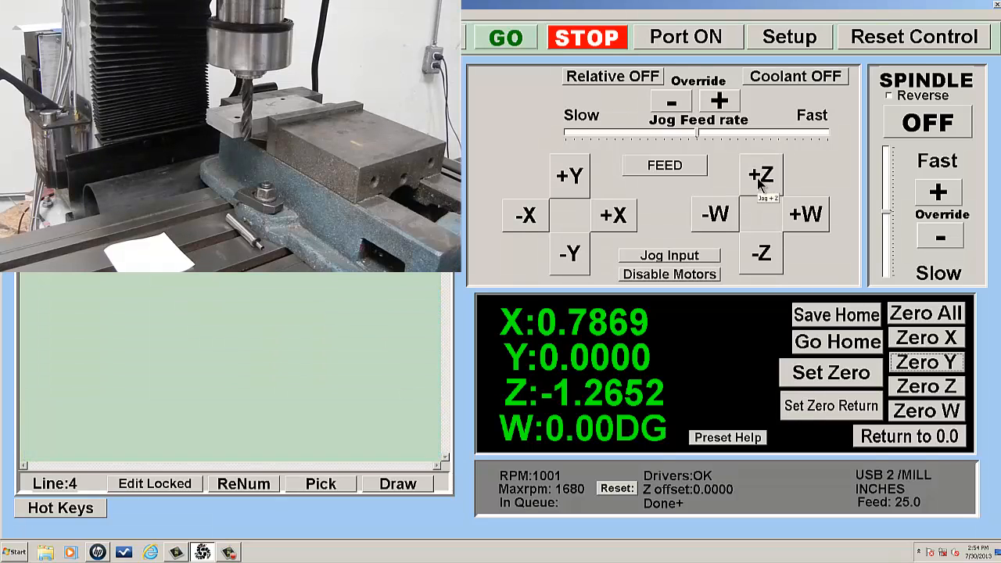
# - Raise the cutter in +Z and jog it over the top of the stock
pyautogui.click(760, 176)
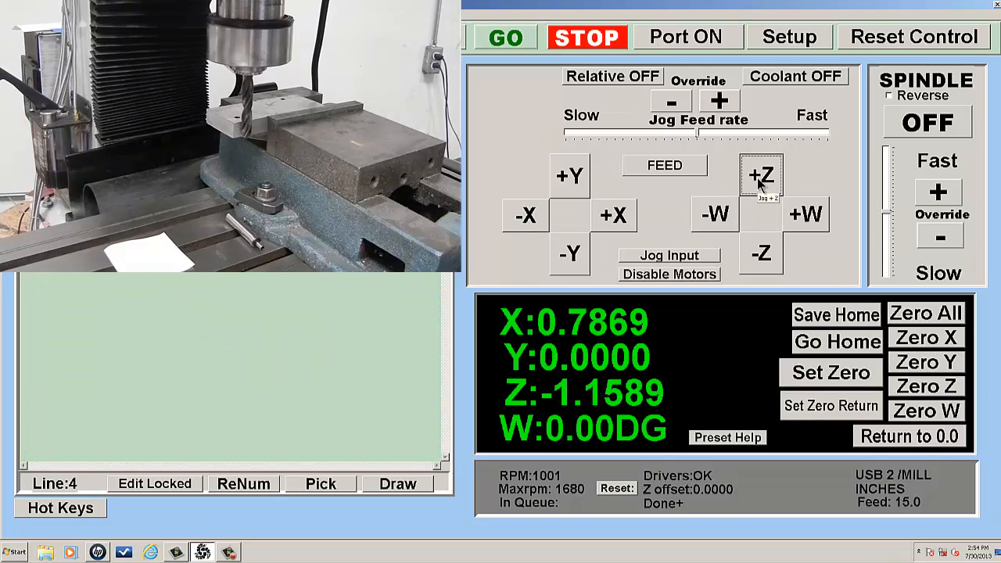
pyautogui.click(760, 175)
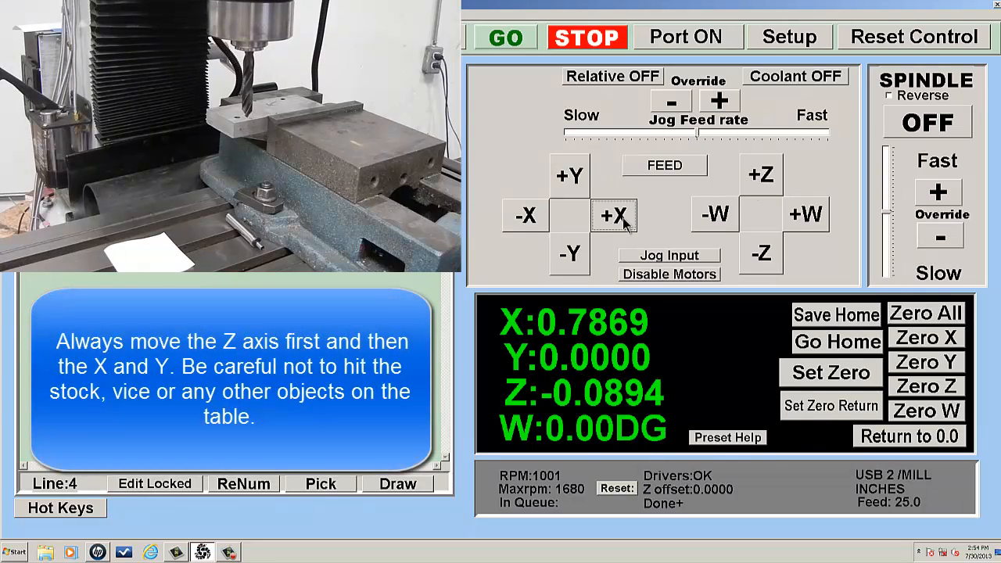
pyautogui.click(613, 214)
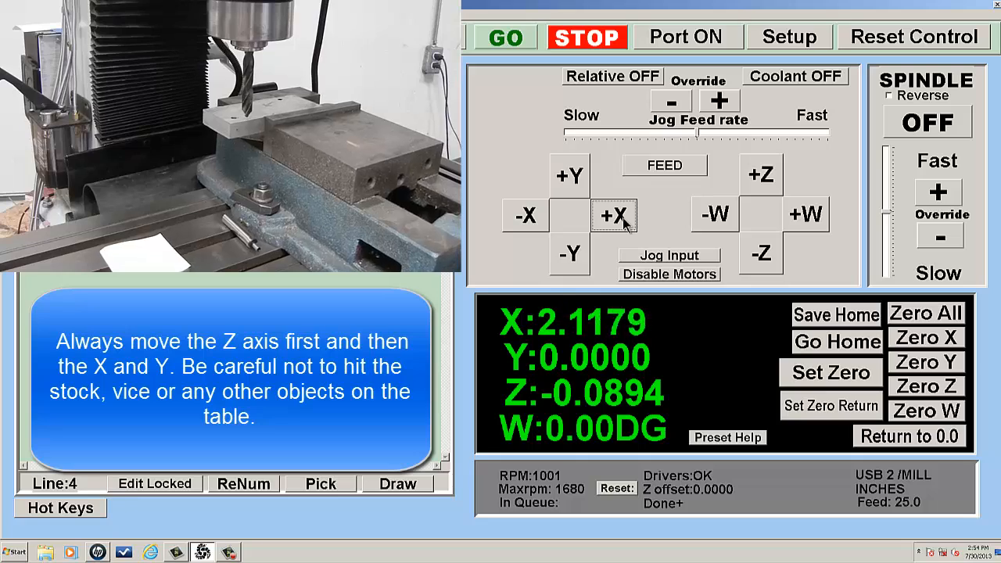
pyautogui.click(570, 175)
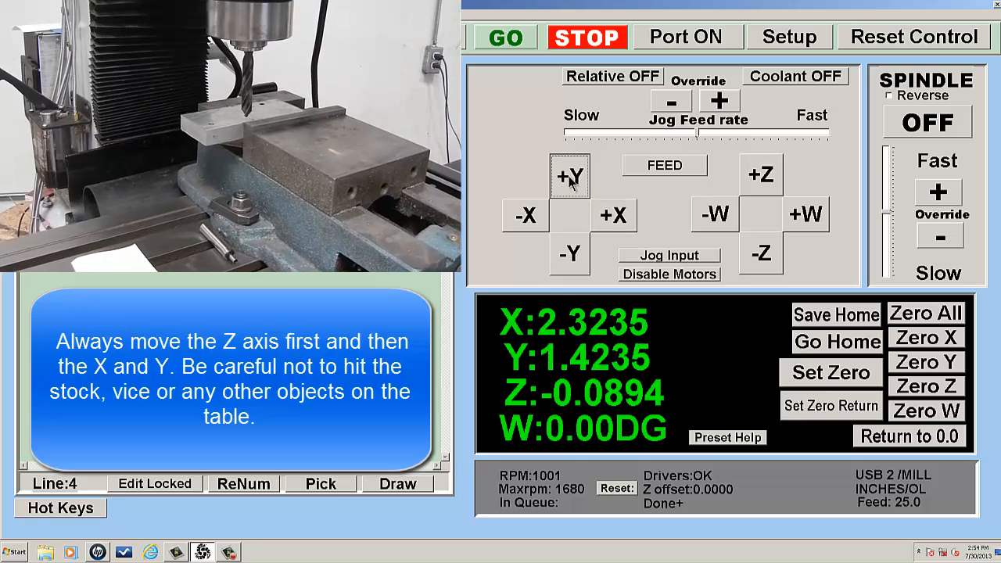
pyautogui.click(670, 274)
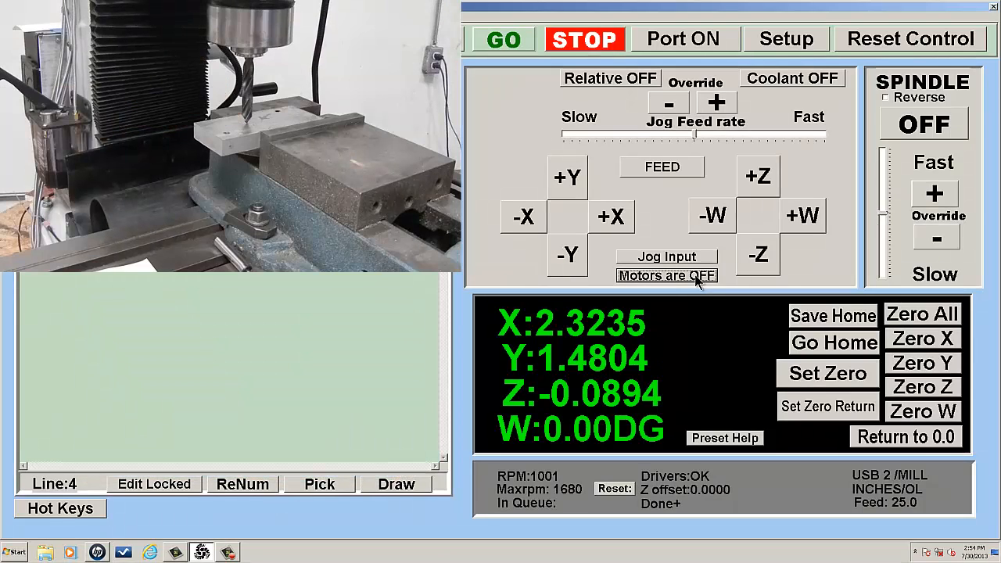
# - Reset the controller, reconnect, zero Z at the stock's top and return all axes to 0.0
pyautogui.click(910, 38)
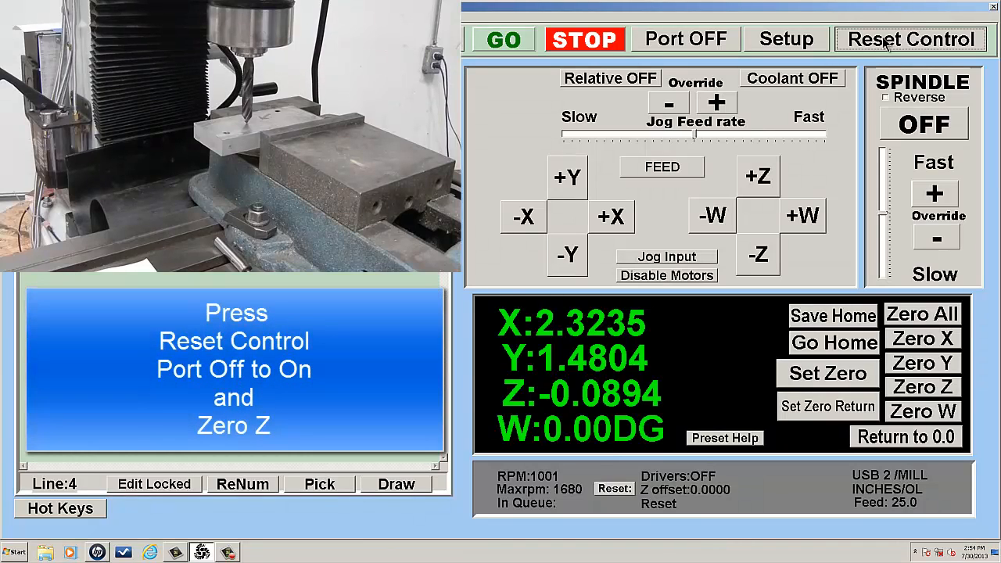
pyautogui.click(685, 38)
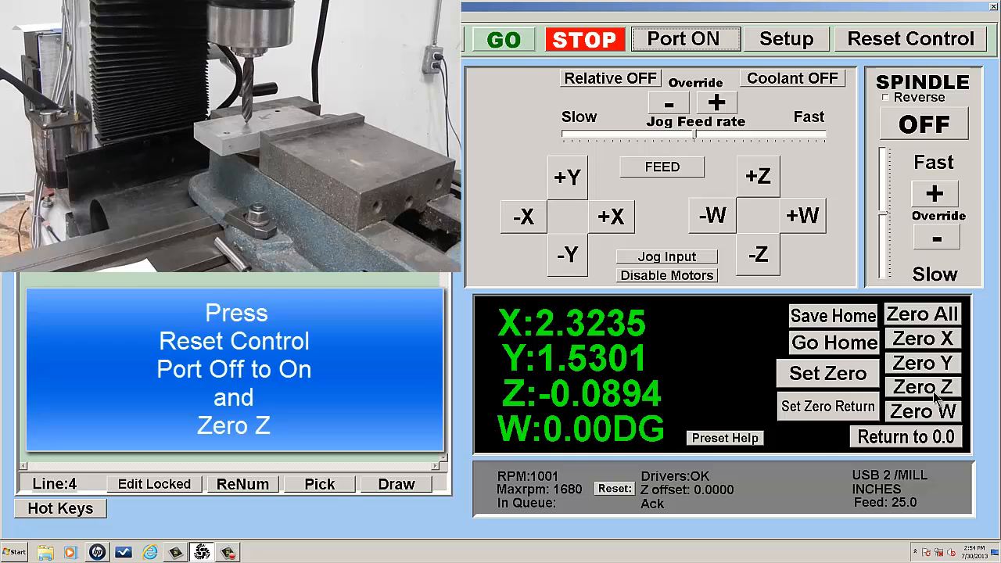
pyautogui.click(922, 388)
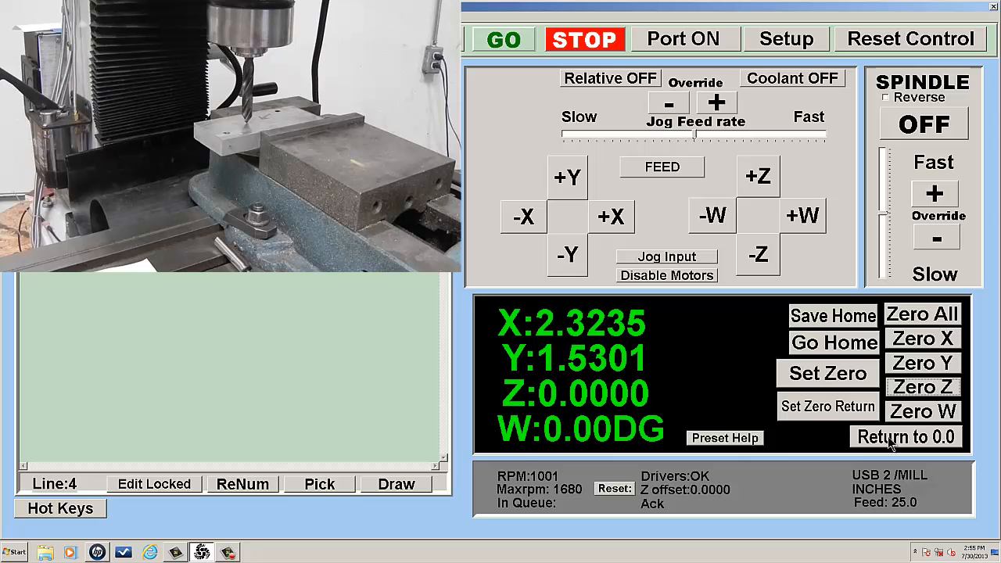
pyautogui.click(904, 437)
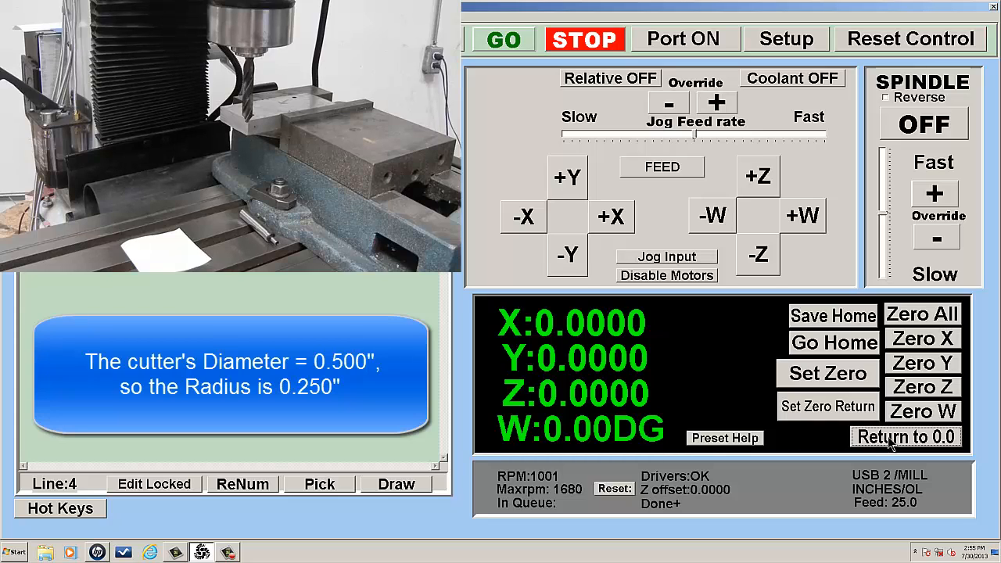
pyautogui.moveTo(888, 445)
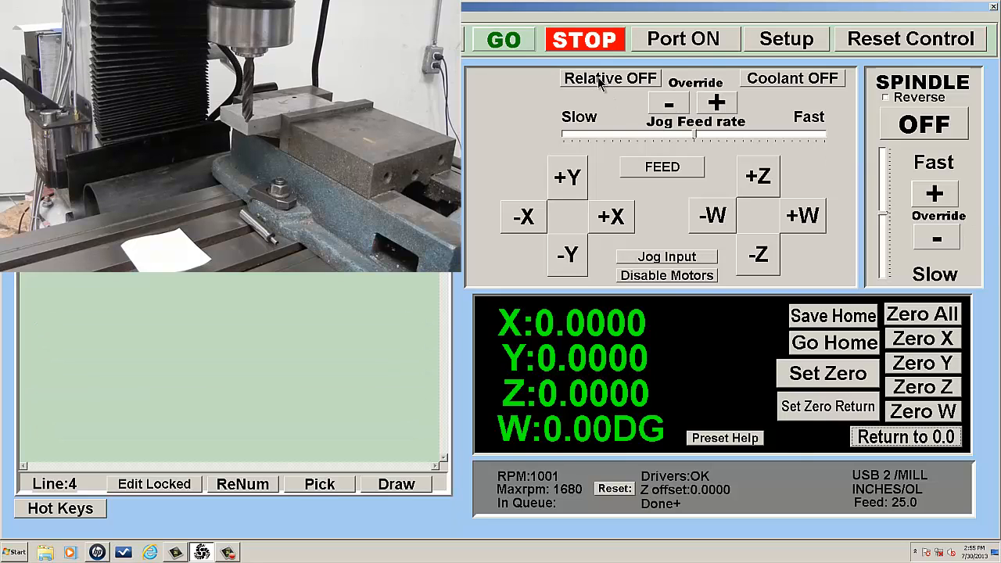
# - In relative mode, move the cutter 0.250 inch along +X and +Y for the cutter radius
pyautogui.click(610, 78)
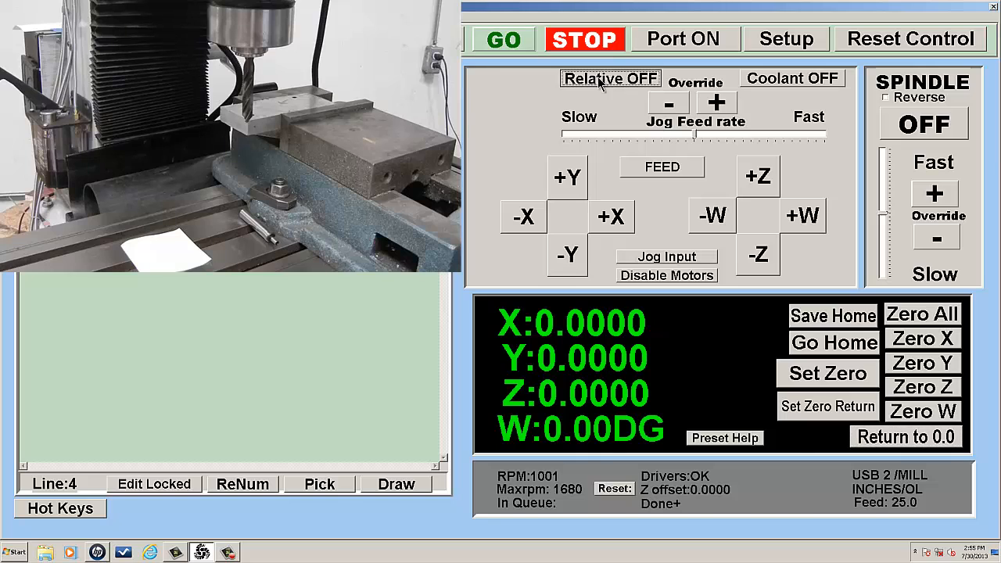
pyautogui.click(610, 78)
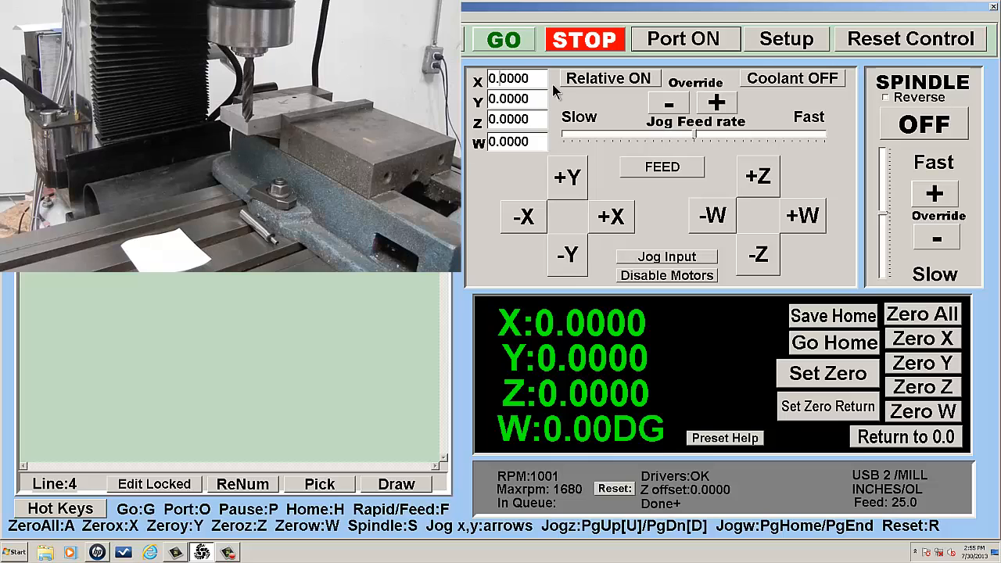
pyautogui.write('0.250')
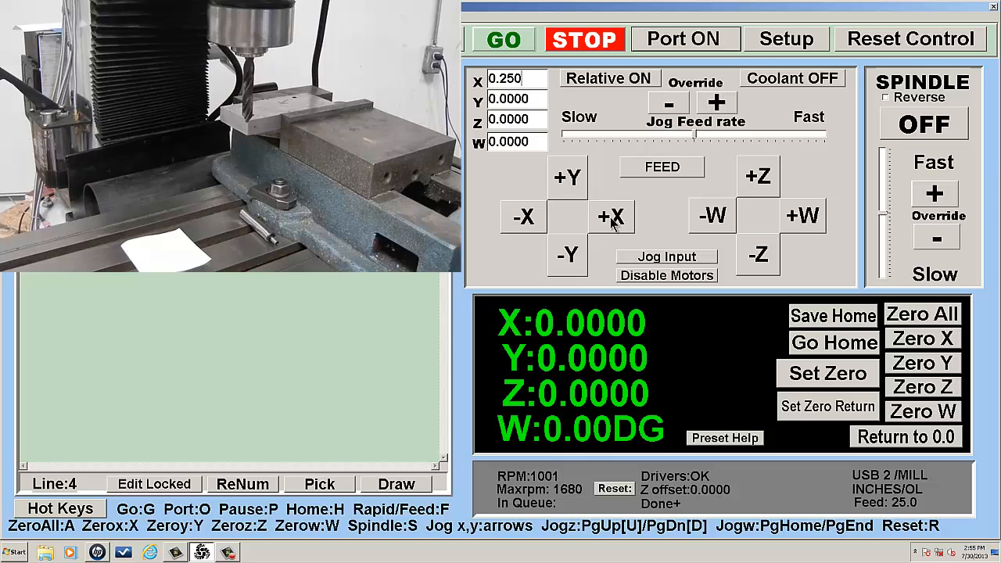
pyautogui.click(610, 215)
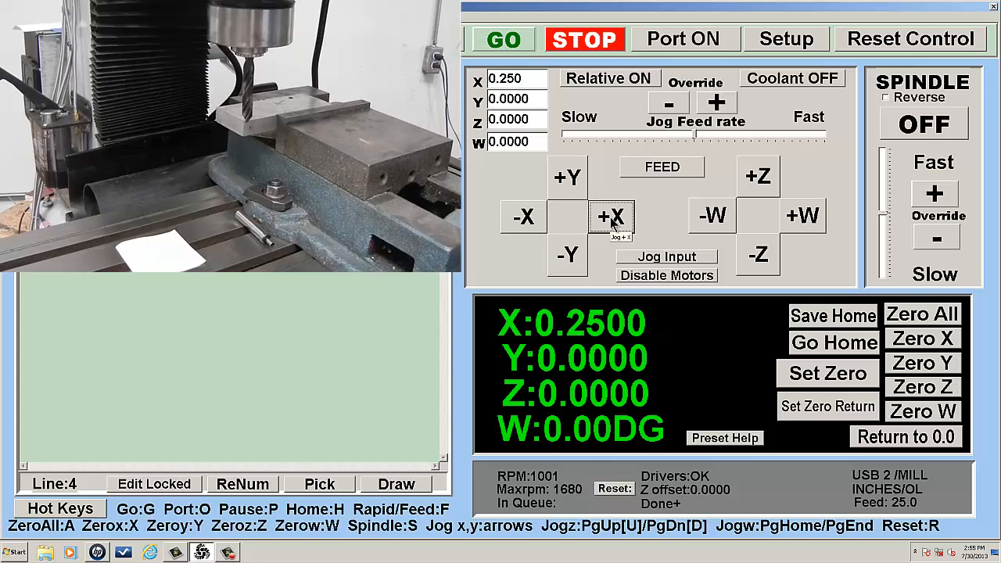
pyautogui.click(612, 216)
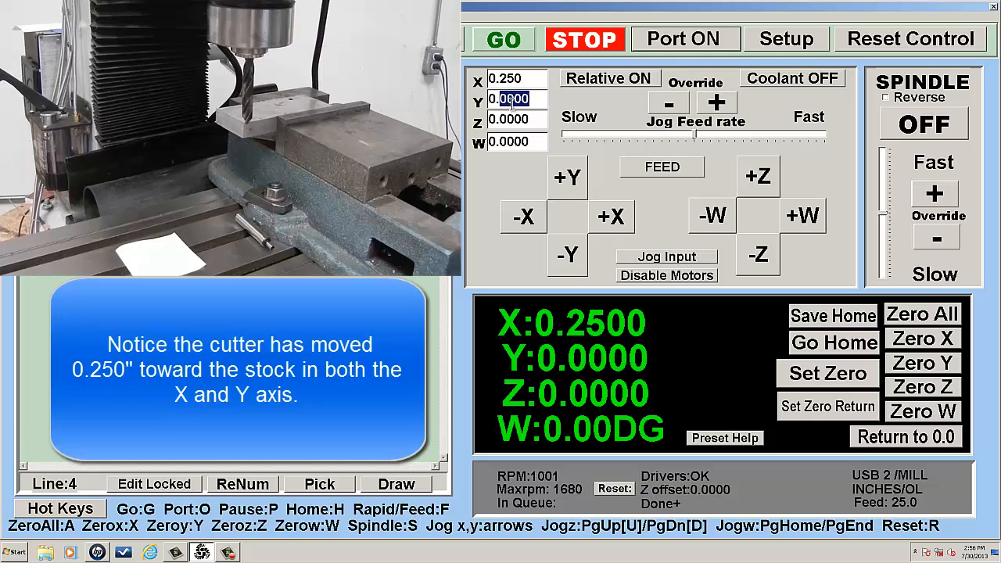
pyautogui.click(568, 179)
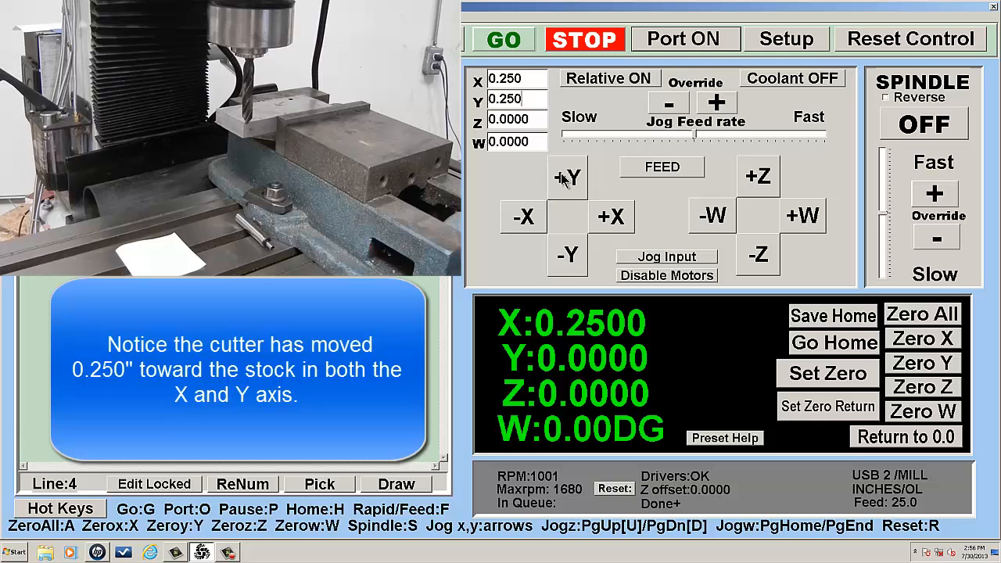
pyautogui.click(567, 178)
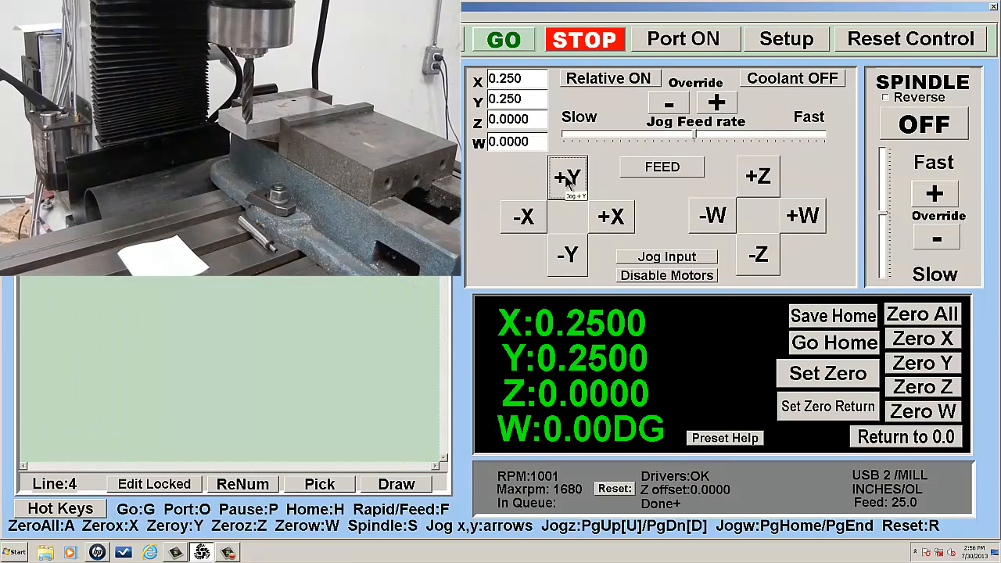
# - Return to absolute moves and zero all axes at the offset position
pyautogui.click(610, 79)
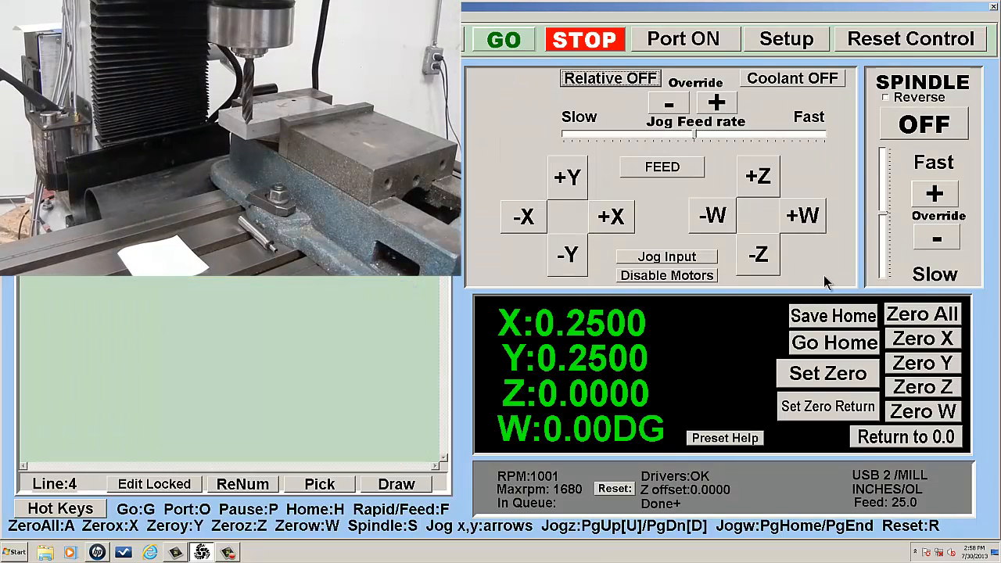
pyautogui.click(923, 313)
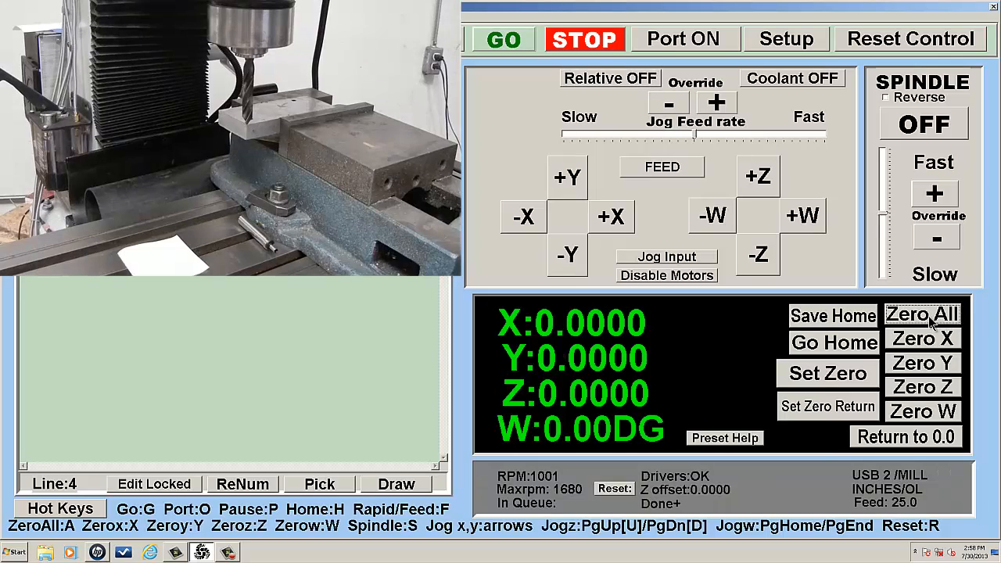
pyautogui.moveTo(739, 106)
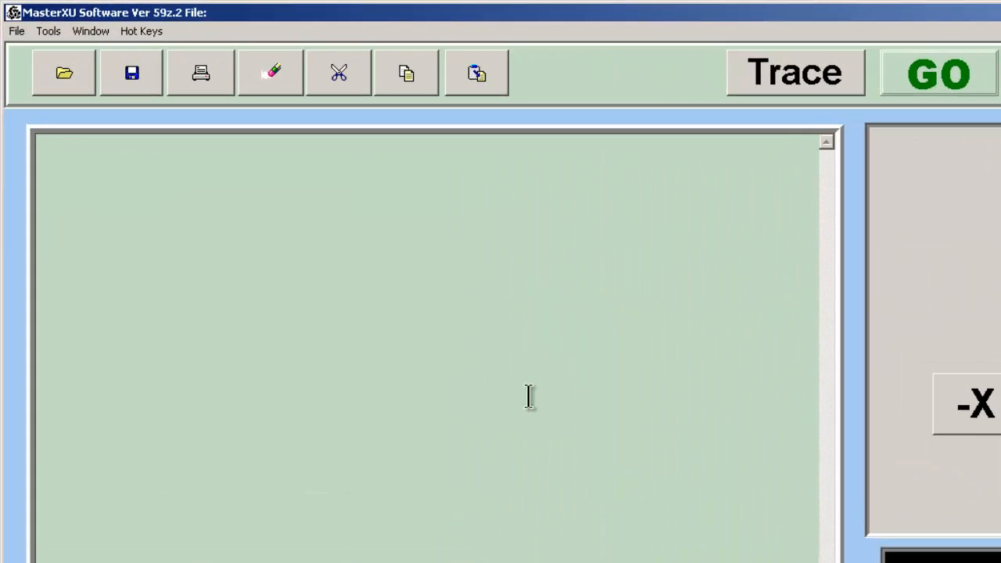
# - Load 'simple demo program' and plot its toolpath in the Draw preview, then close it
pyautogui.click(16, 31)
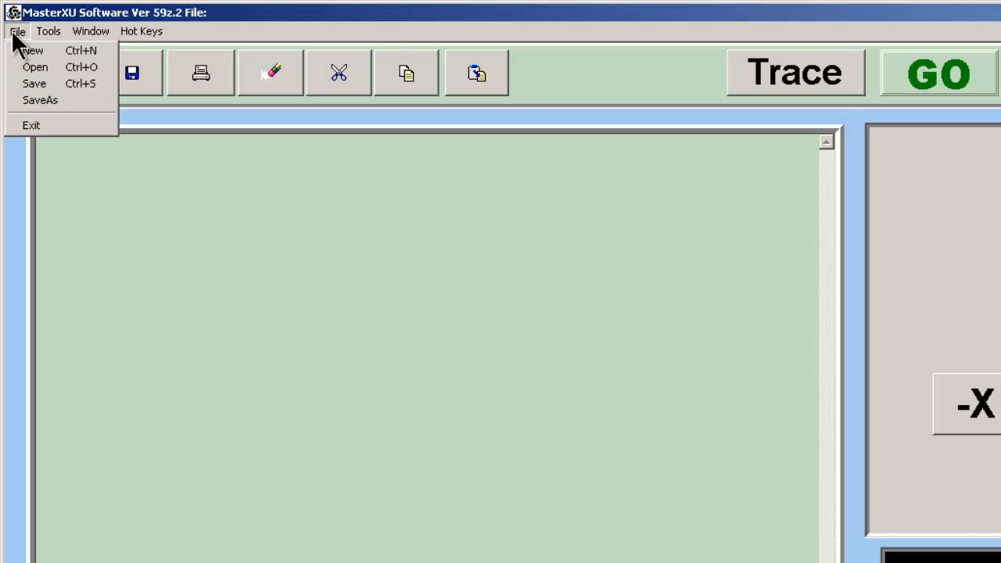
pyautogui.click(34, 66)
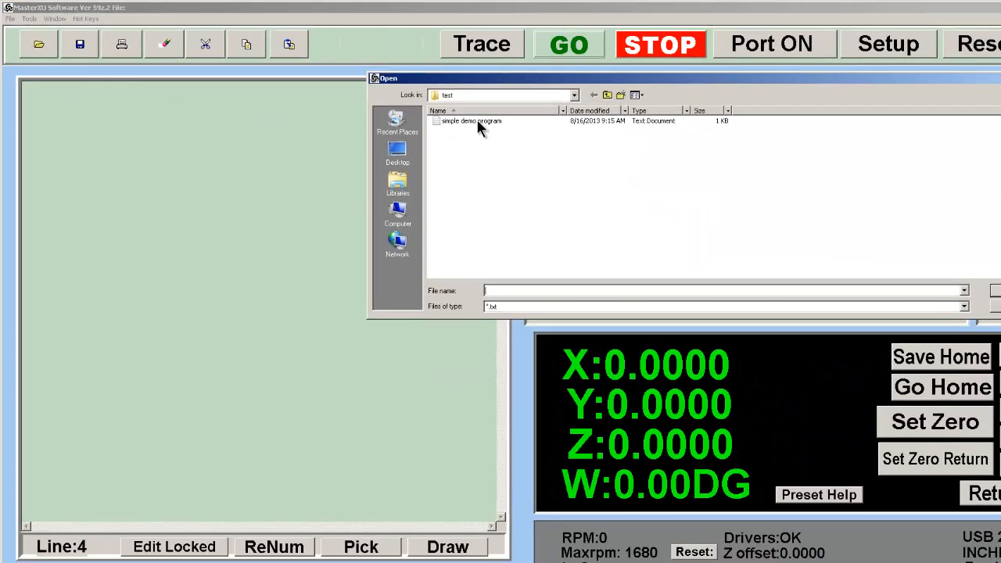
pyautogui.doubleClick(472, 122)
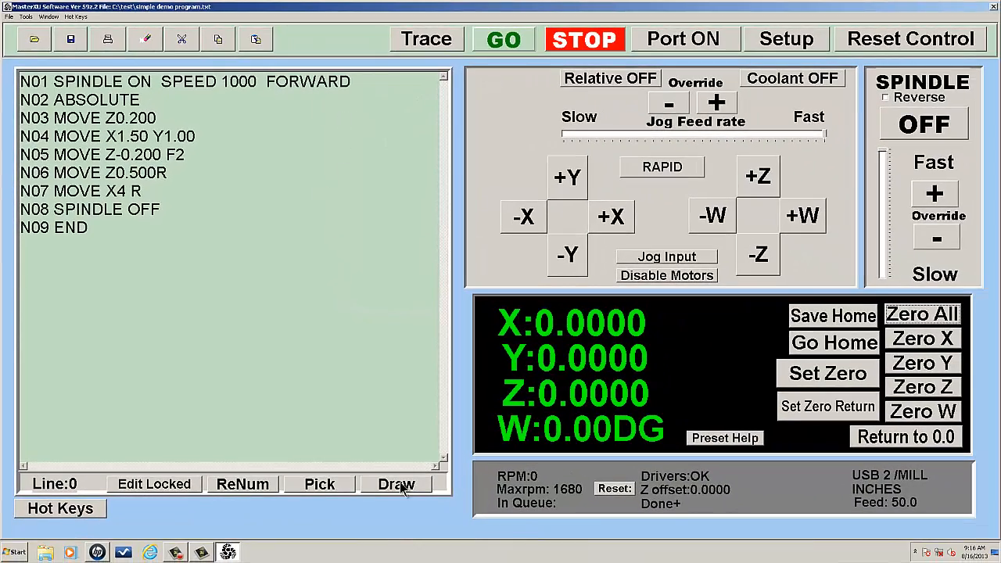
pyautogui.click(396, 485)
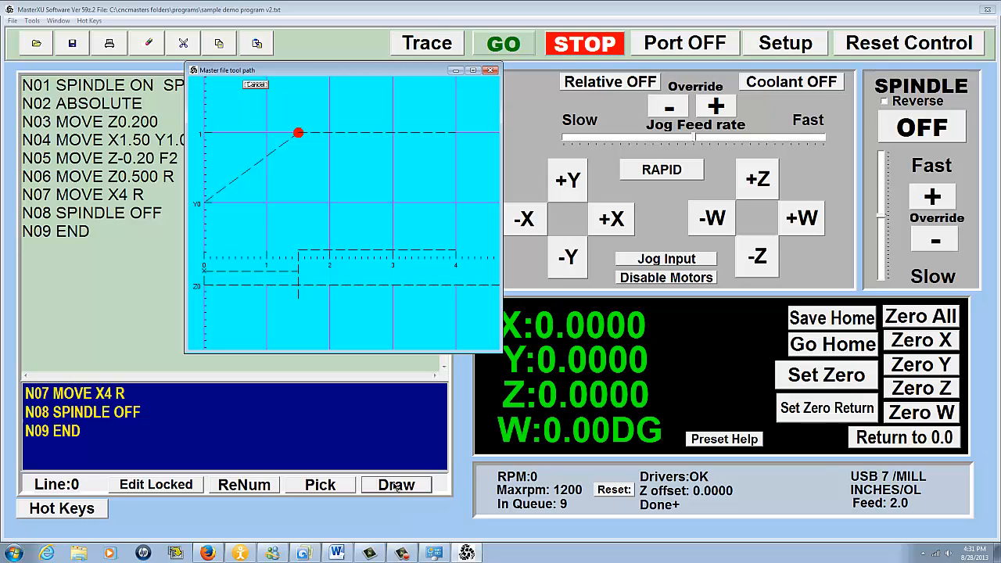
pyautogui.moveTo(491, 71)
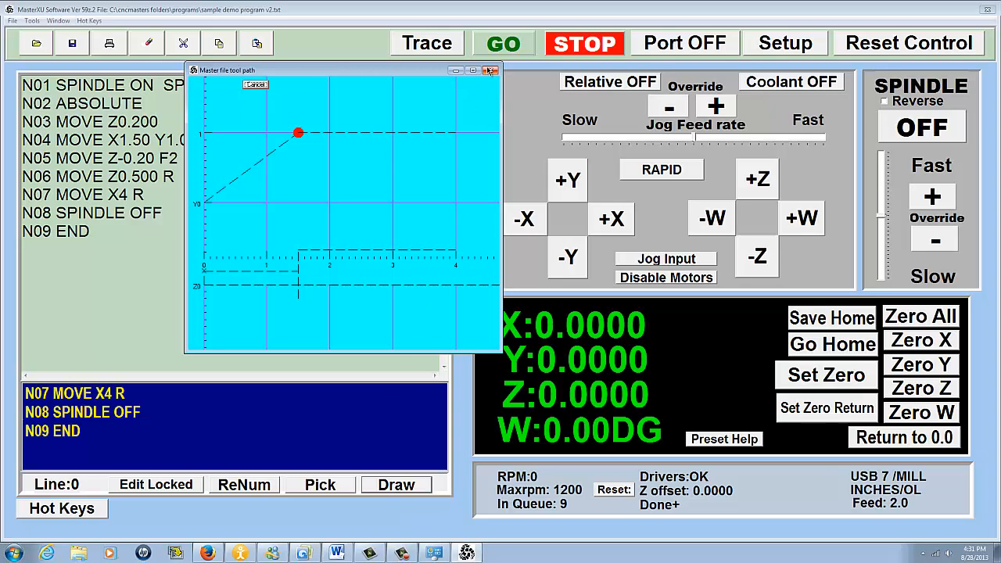
pyautogui.click(491, 70)
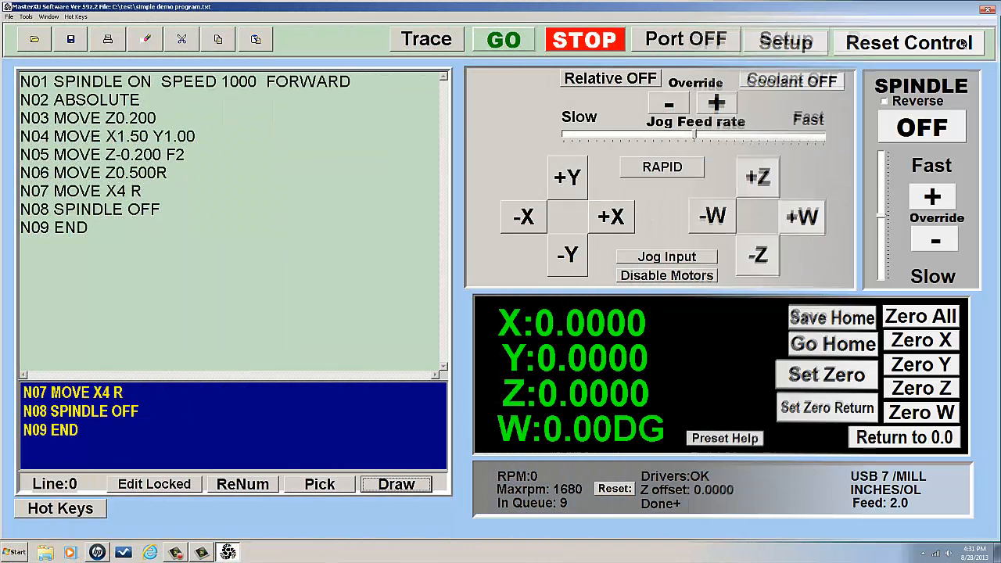
# - Reset the controller, connect the port and start the demo program with GO
pyautogui.click(910, 38)
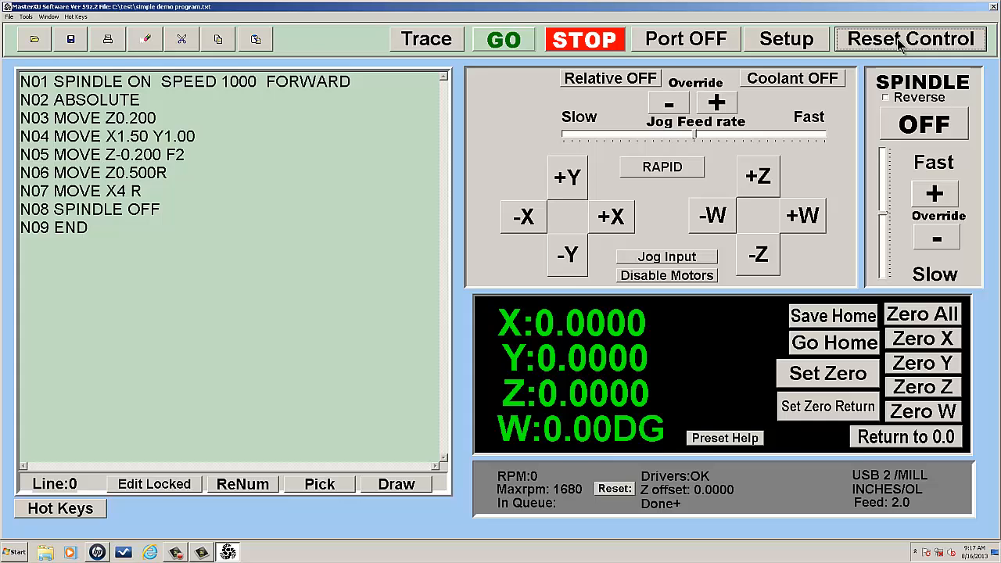
pyautogui.click(685, 38)
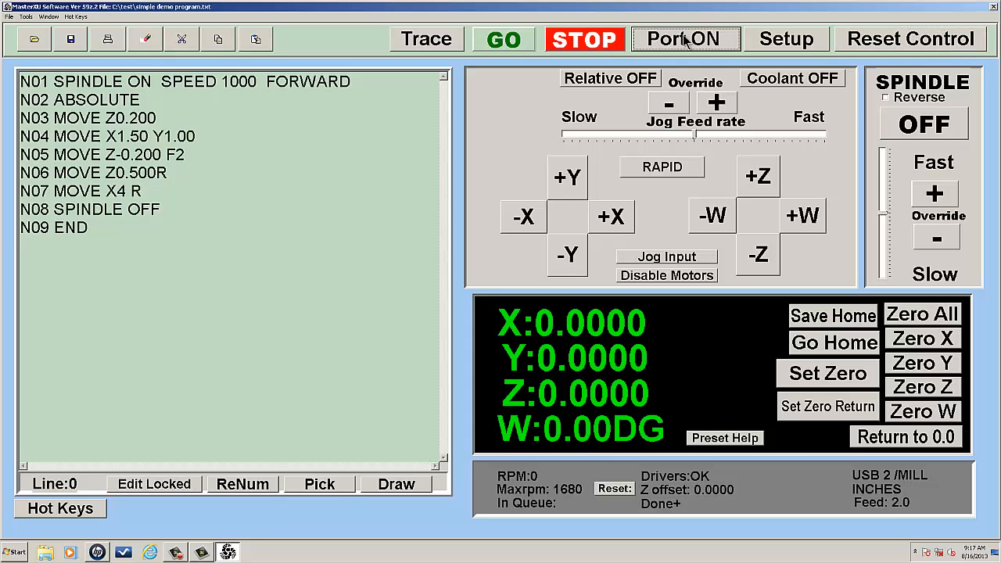
pyautogui.moveTo(674, 305)
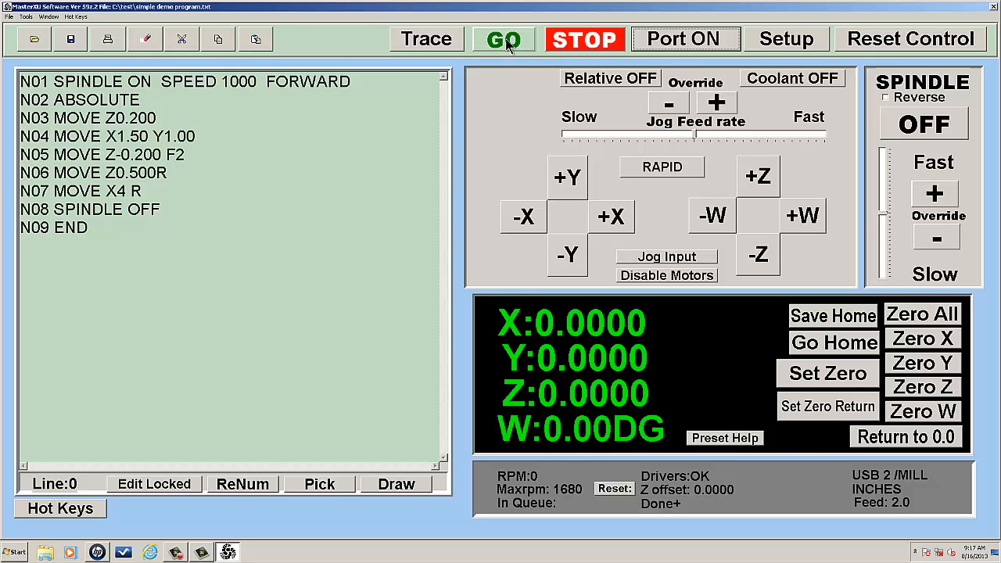
pyautogui.click(504, 39)
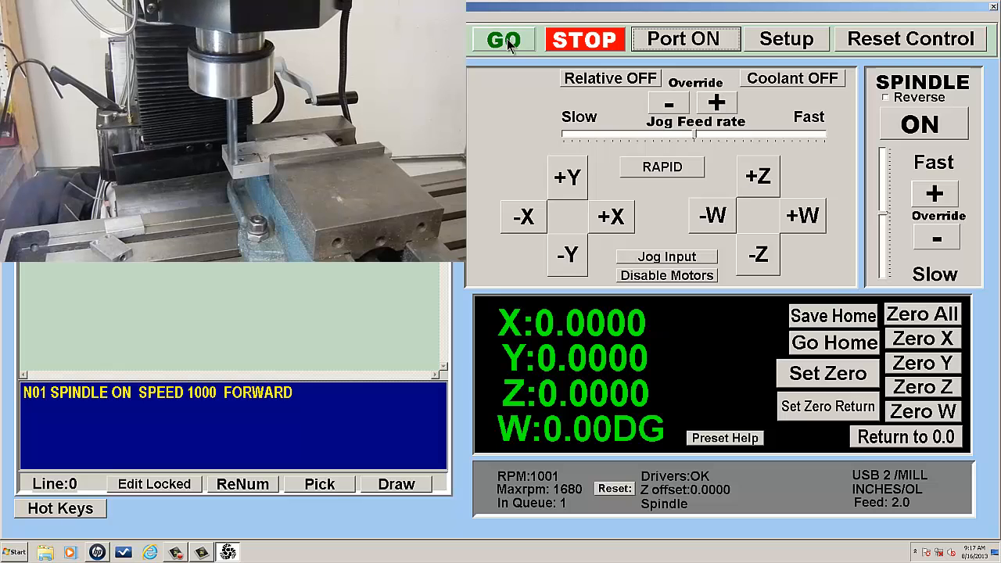
pyautogui.click(503, 40)
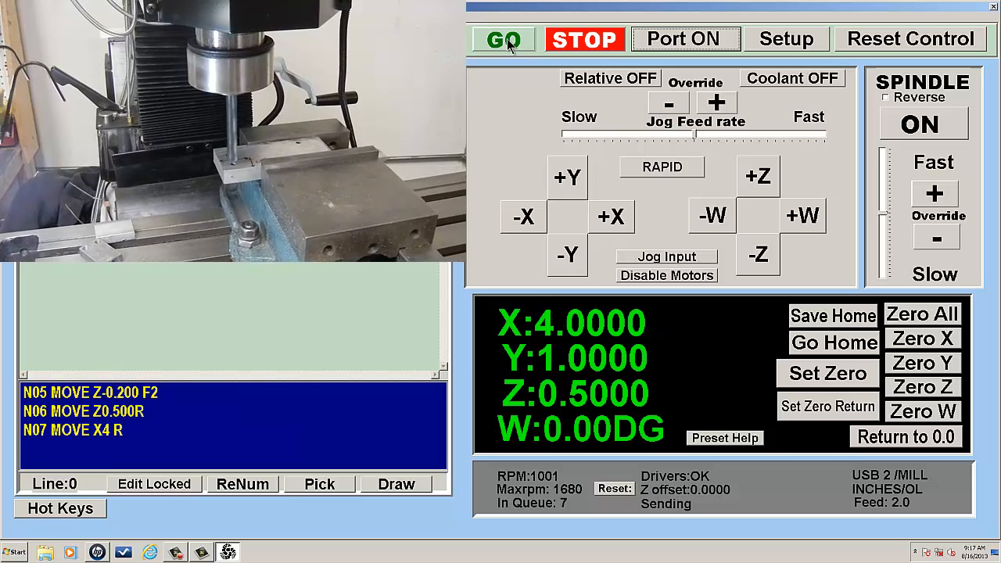